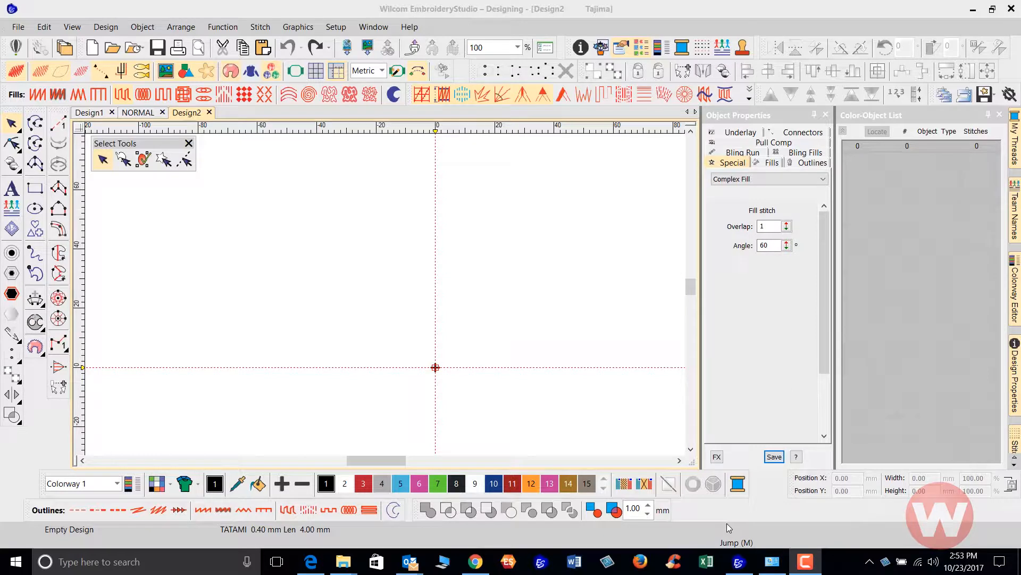
pyautogui.moveTo(716, 512)
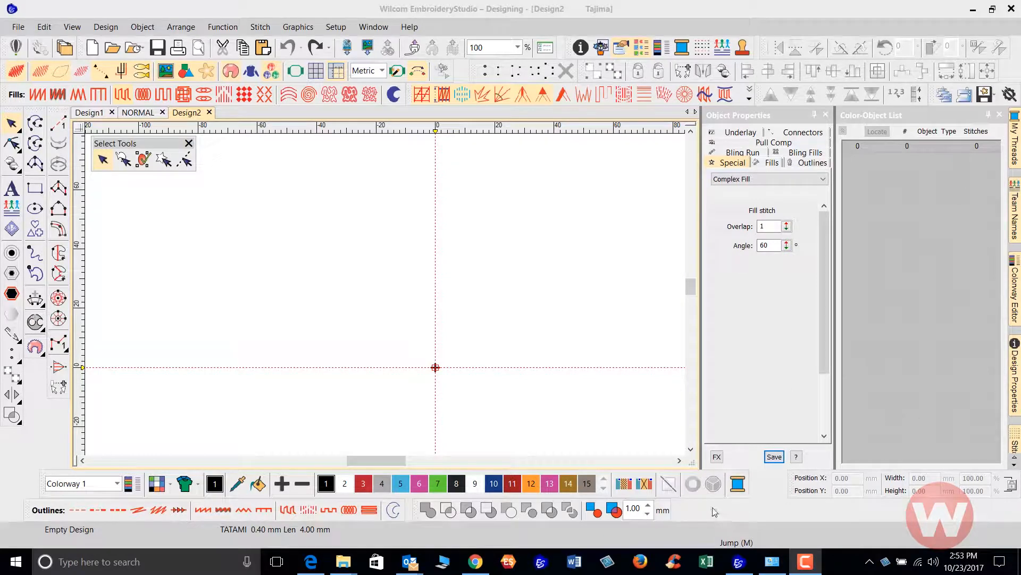
pyautogui.moveTo(523, 338)
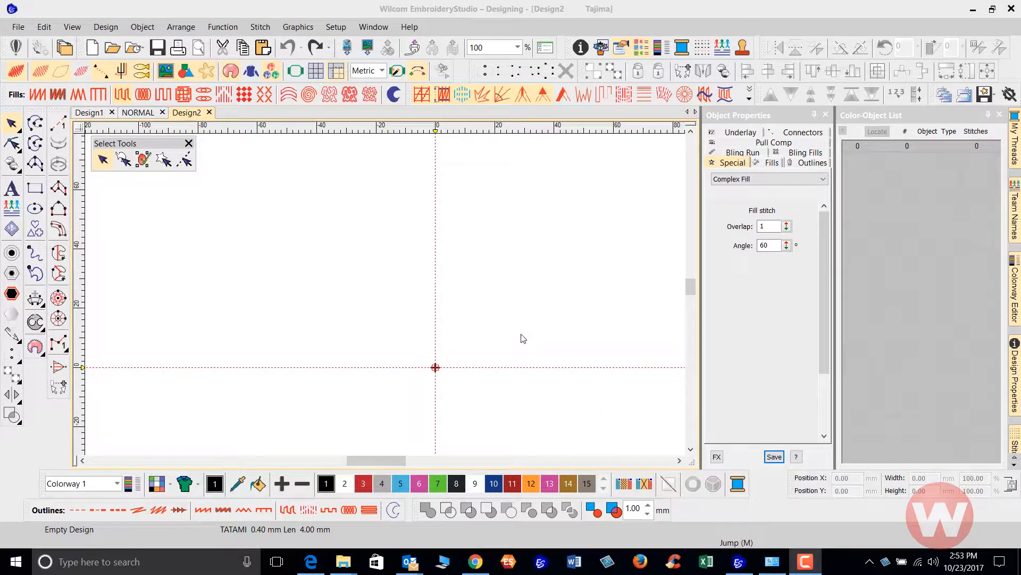
pyautogui.moveTo(610, 116)
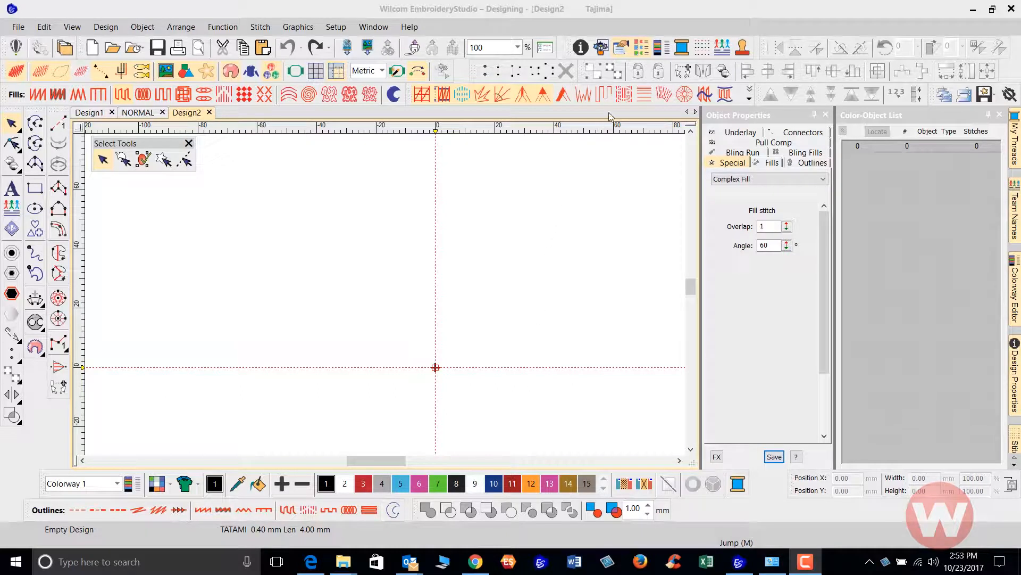
pyautogui.moveTo(627, 98)
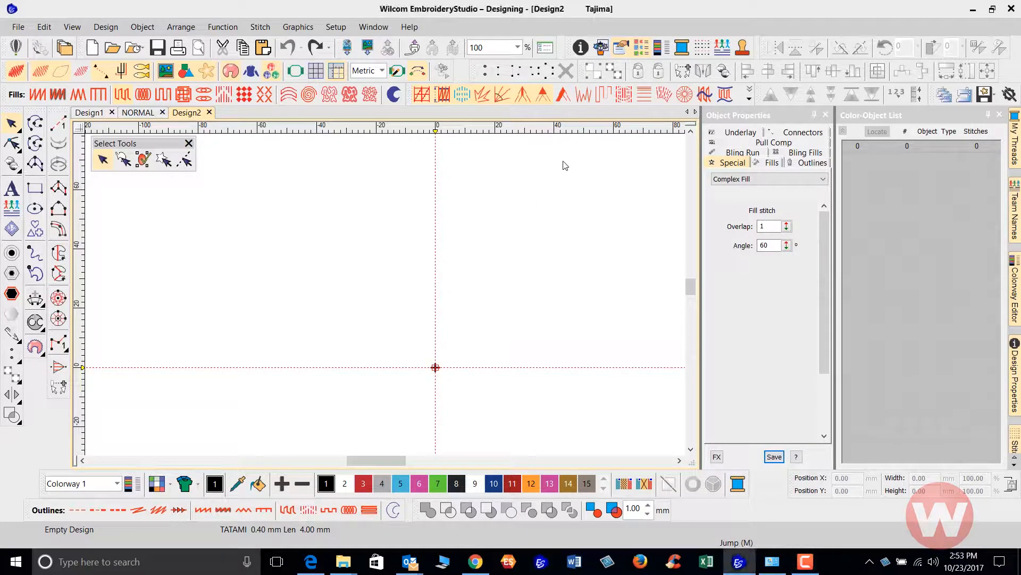
pyautogui.moveTo(624, 94)
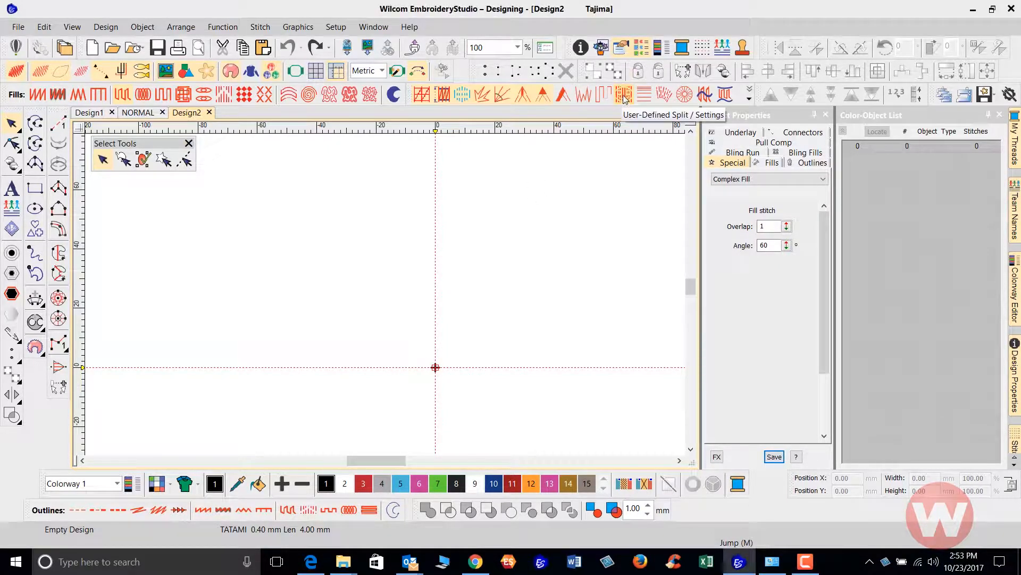
pyautogui.moveTo(623, 95)
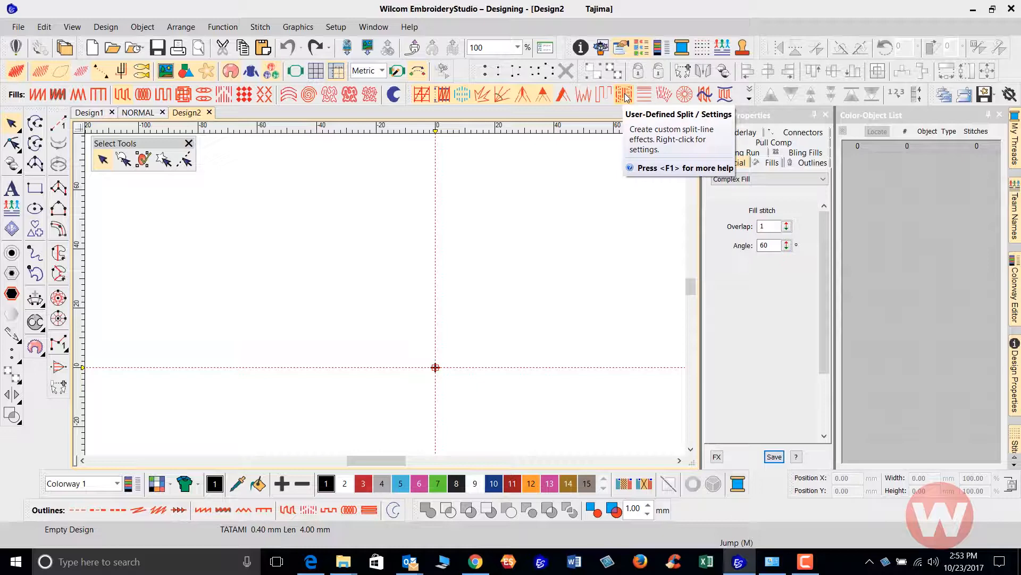
# Step: Enable User-Defined Split so new fills accept split lines
pyautogui.click(624, 94)
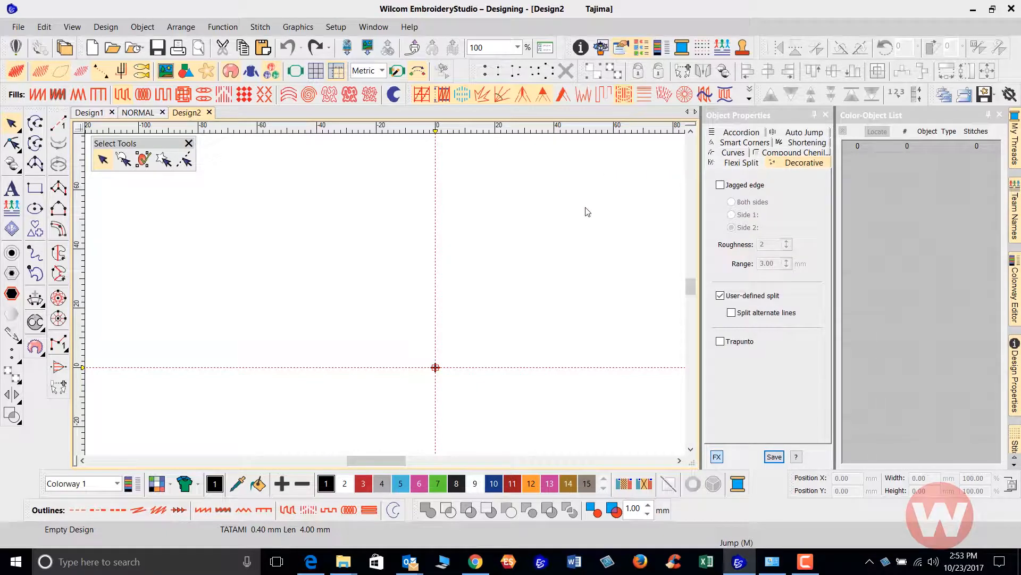
pyautogui.moveTo(565, 271)
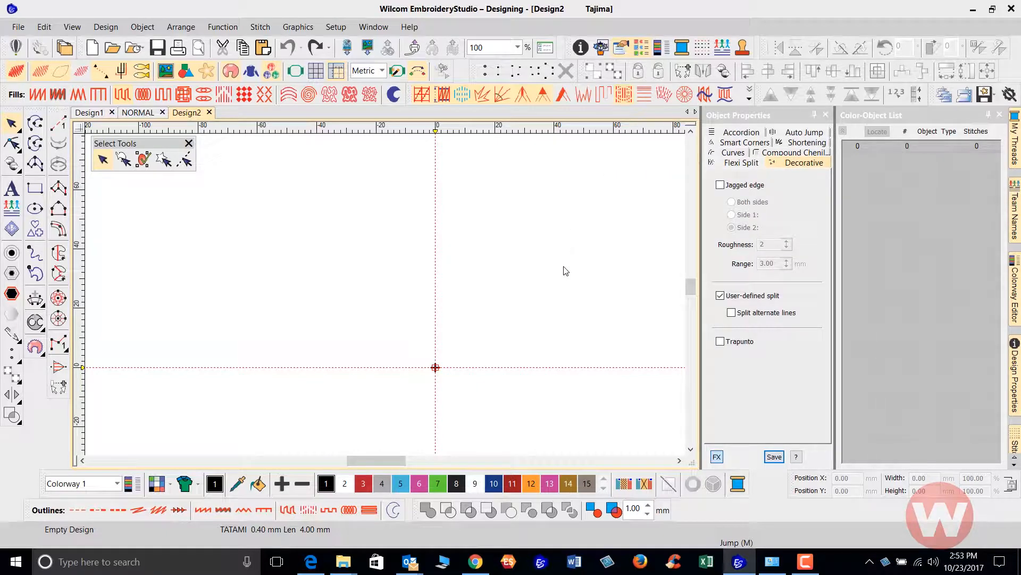
pyautogui.moveTo(427, 221)
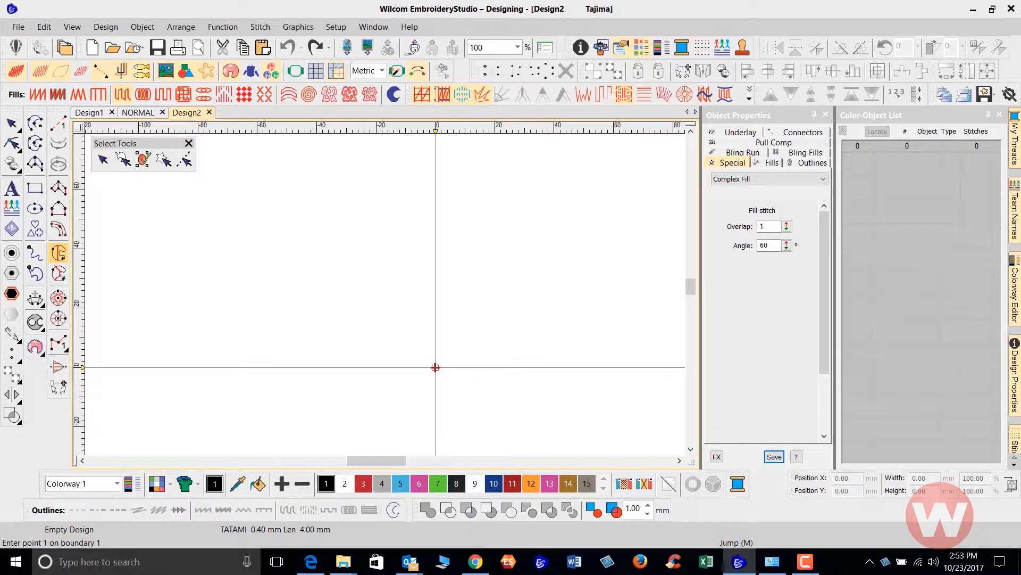
# Step: Digitize the tree boundary points around the trunk and top branches with Complex Fill
pyautogui.click(303, 275)
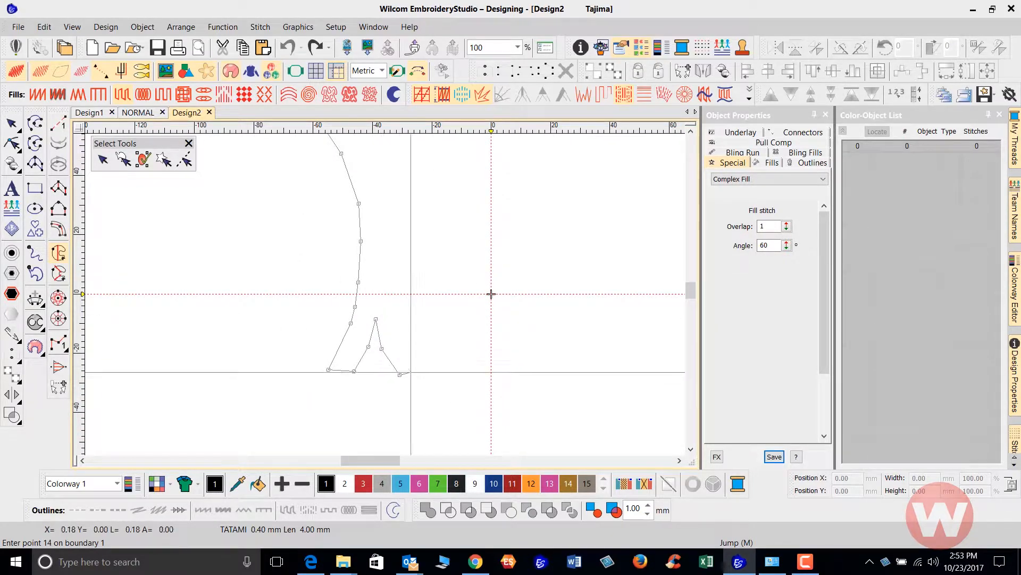
pyautogui.click(437, 332)
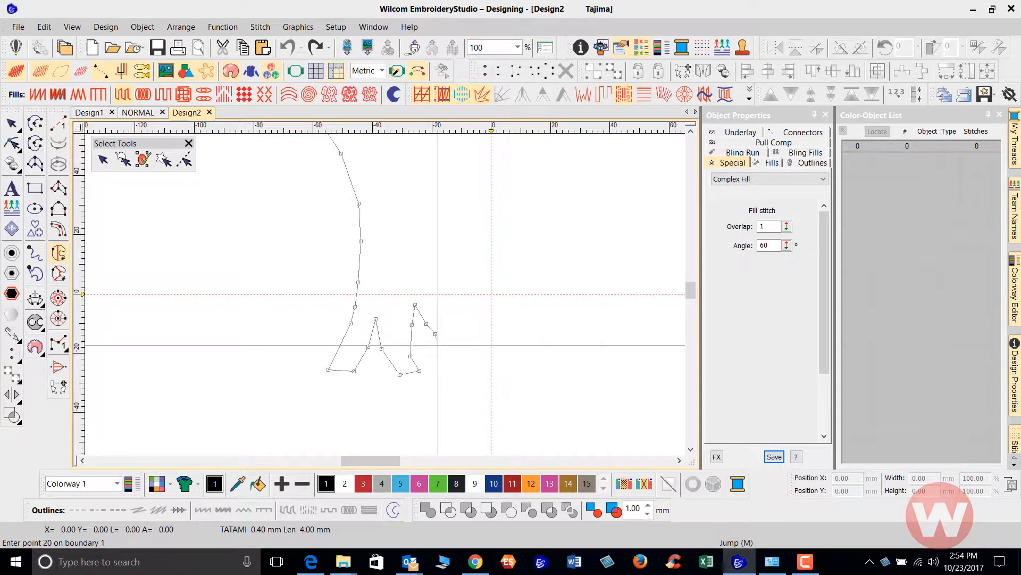
pyautogui.click(492, 293)
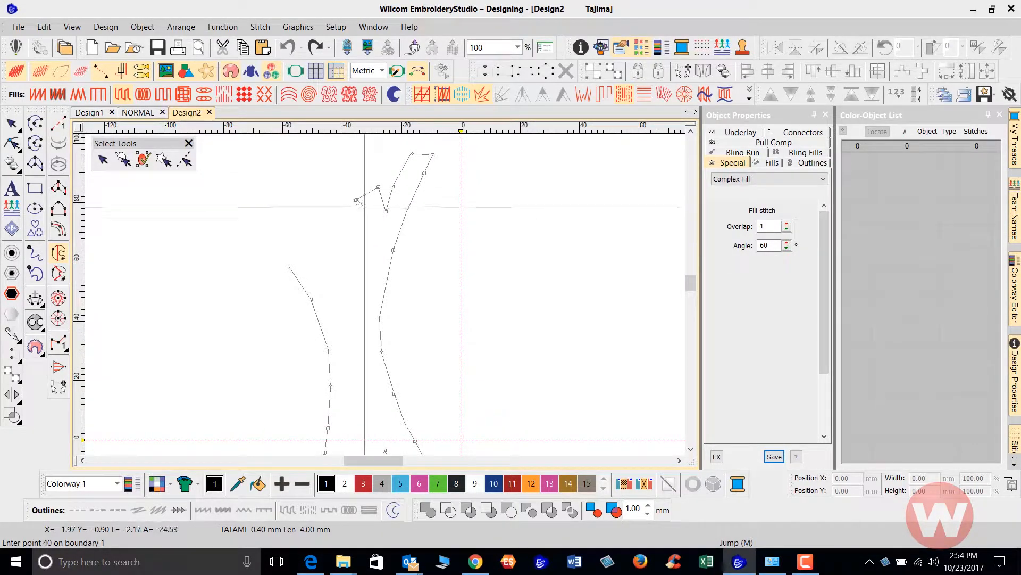
pyautogui.click(460, 439)
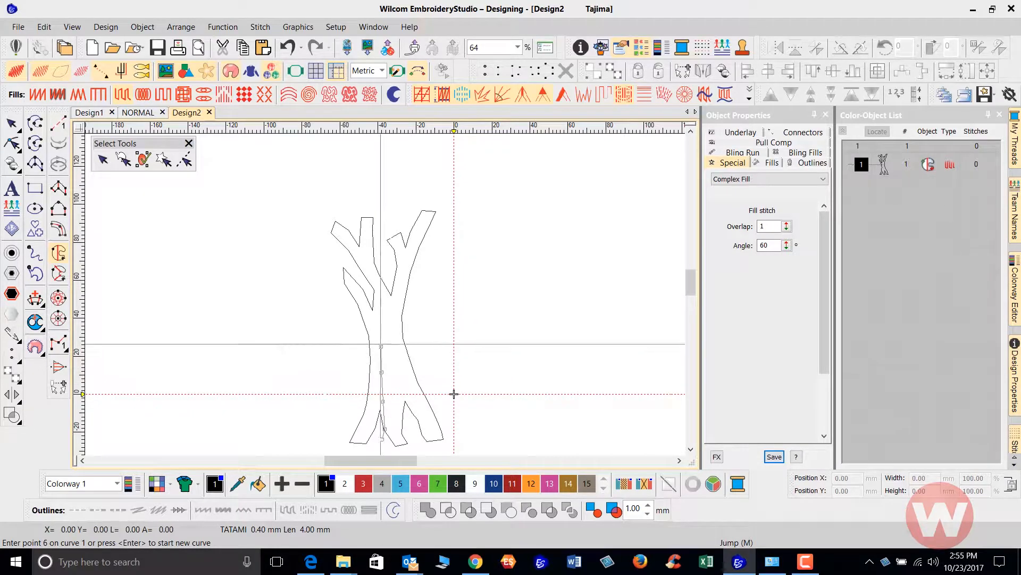
# Step: Place split-line points down the tree trunk and generate the dark fill stitches
pyautogui.click(385, 320)
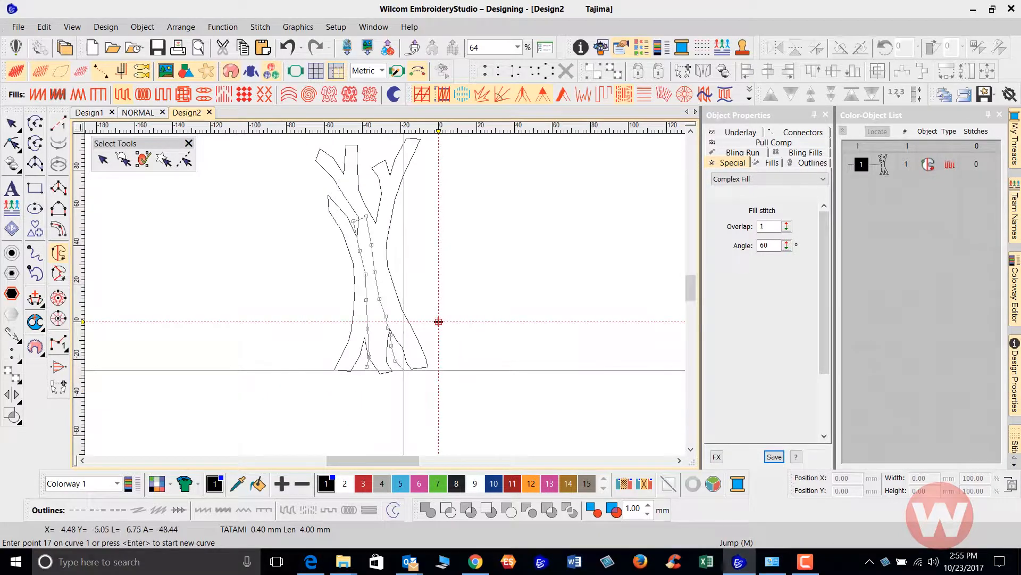
pyautogui.click(404, 380)
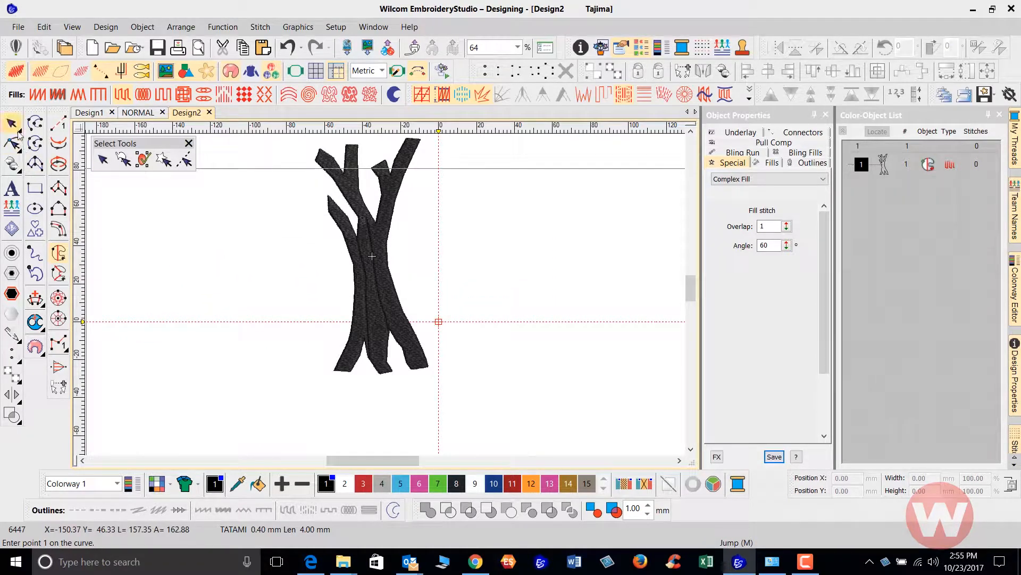
# Step: Select the finished tree and assign brown thread colour 14
pyautogui.click(371, 256)
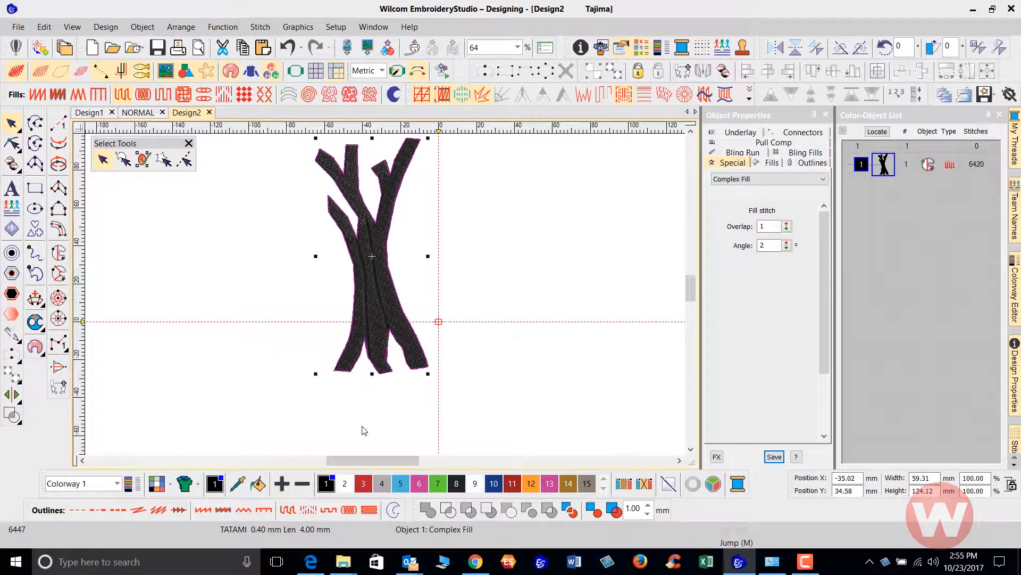
pyautogui.click(549, 484)
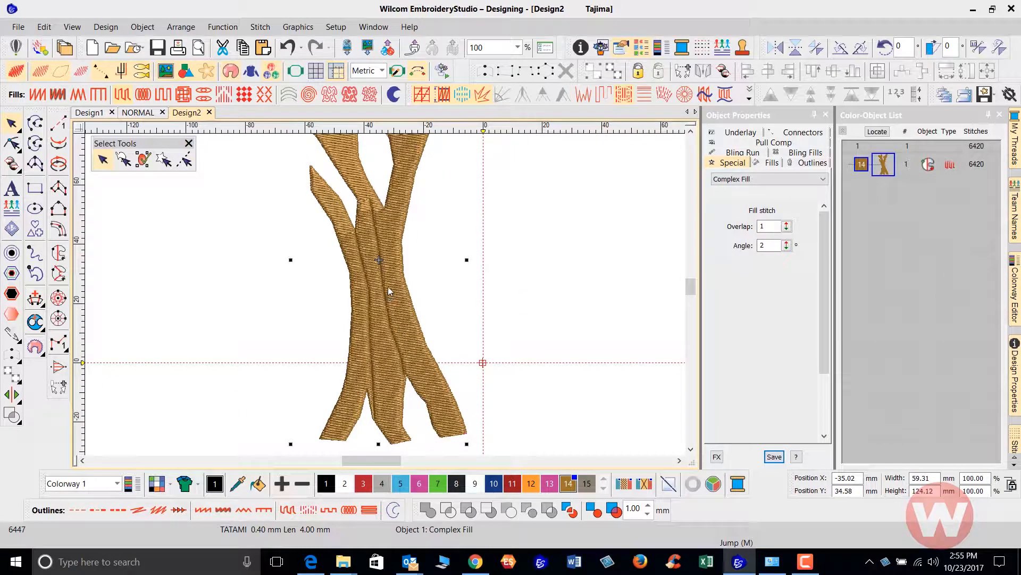
pyautogui.moveTo(65, 258)
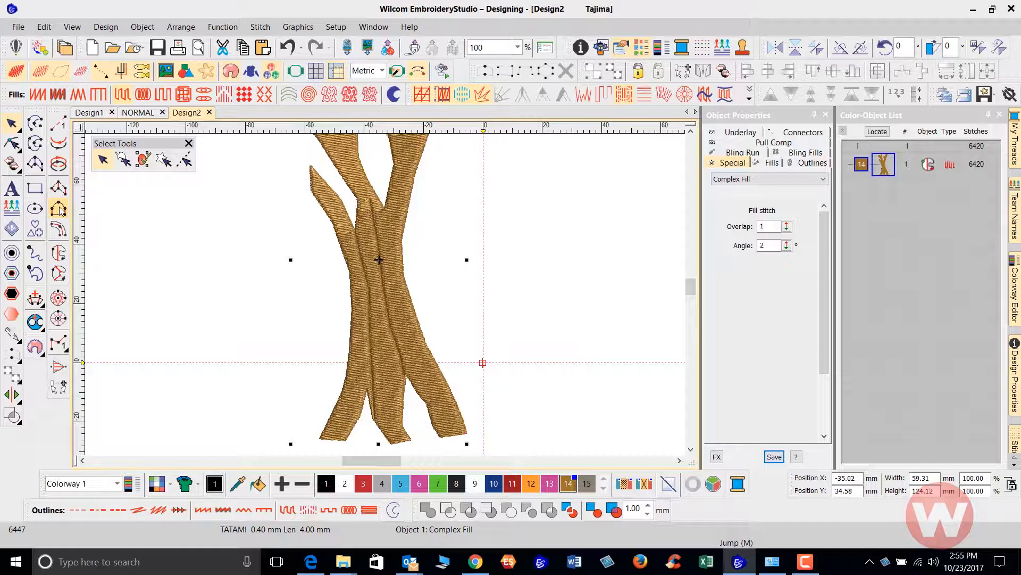
pyautogui.moveTo(58, 188)
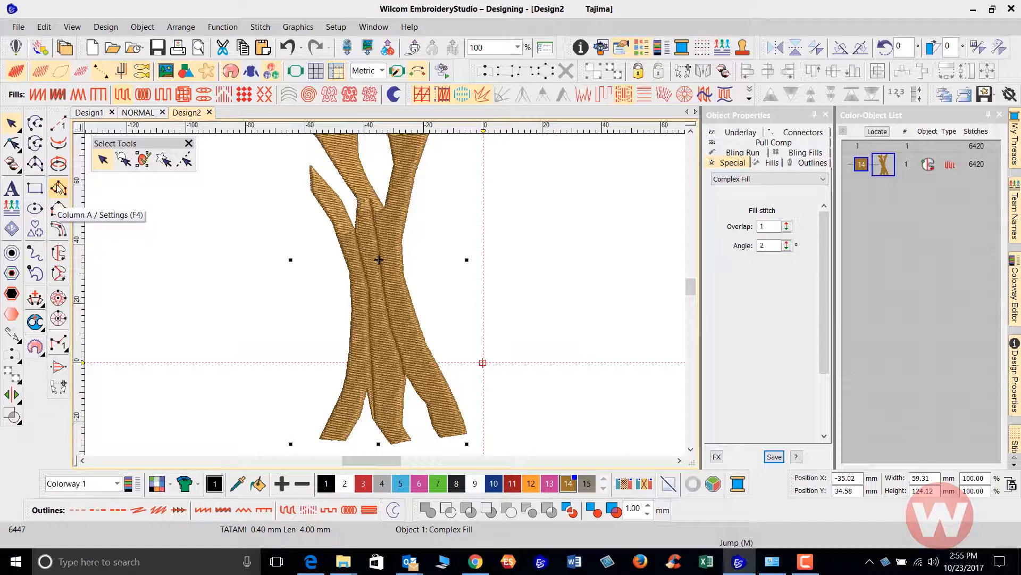
pyautogui.moveTo(183, 300)
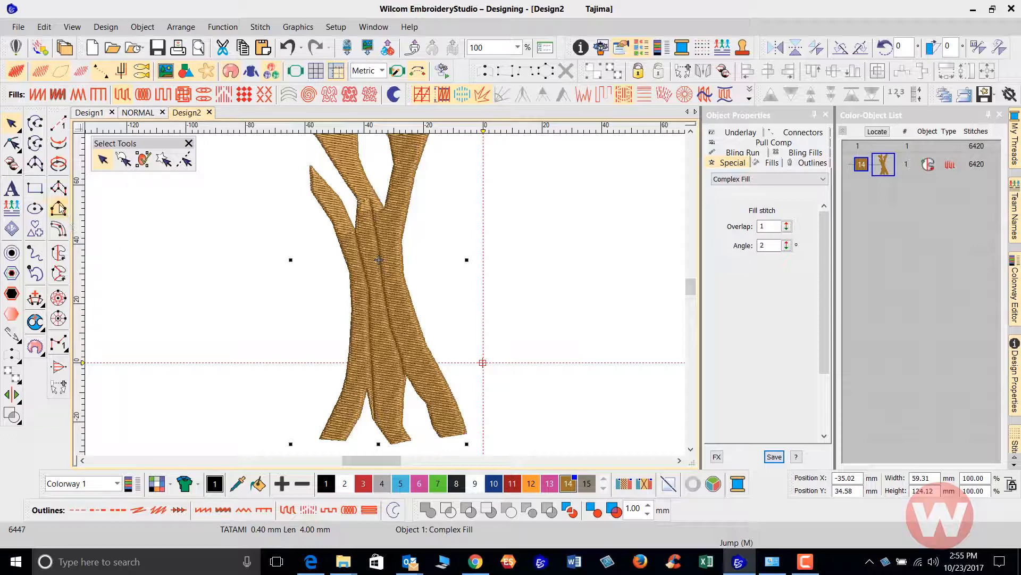
# Step: Start a Column B log outline left of the tree
pyautogui.click(771, 163)
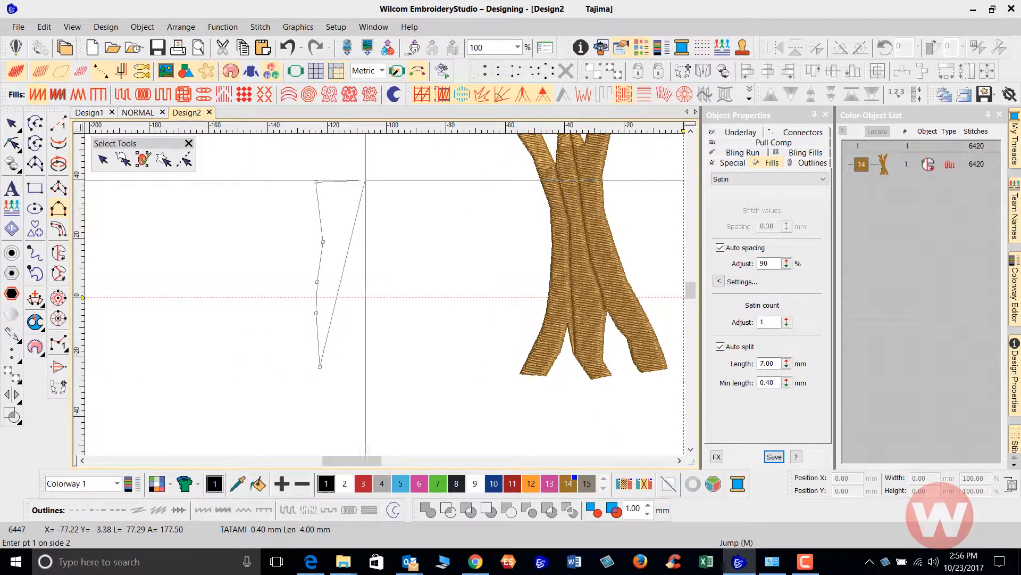
pyautogui.click(365, 322)
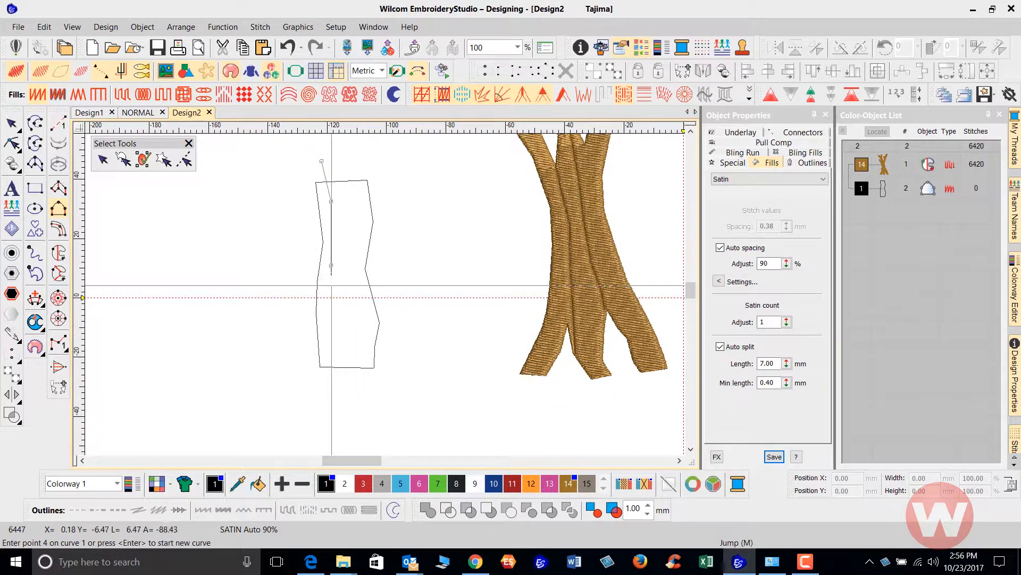
# Step: Add split-curve points inside the log and generate its black satin stitches
pyautogui.click(339, 384)
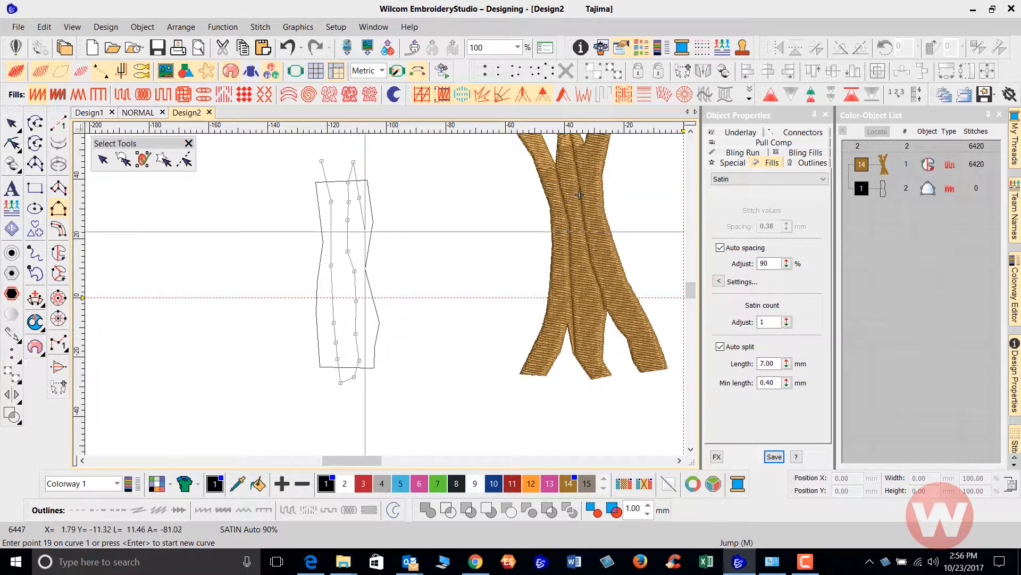
pyautogui.click(393, 286)
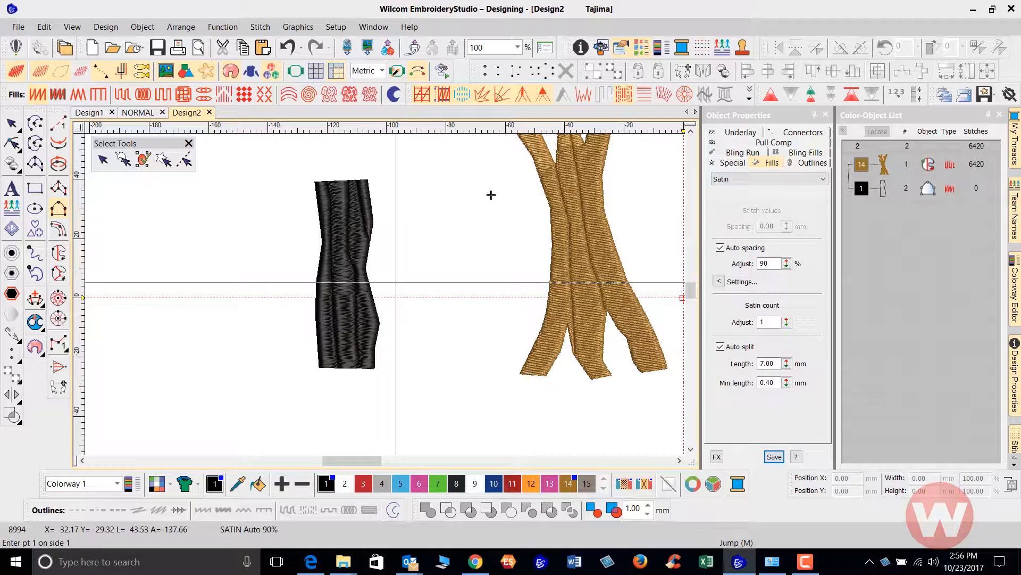
# Step: Recolour the log column to orange (colour 12) and begin a Column A branch outline
pyautogui.click(349, 273)
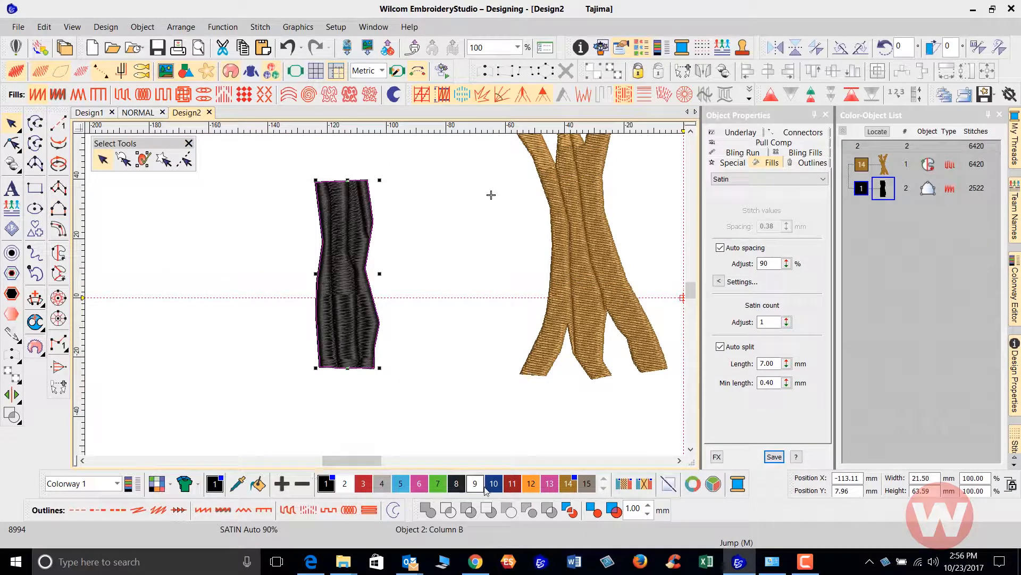
pyautogui.click(531, 484)
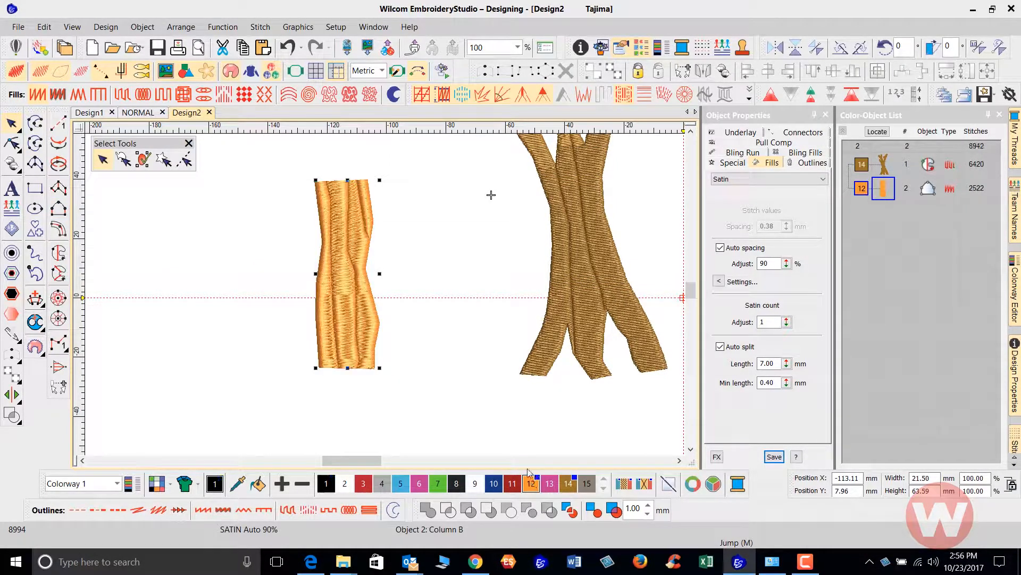
pyautogui.moveTo(354, 223)
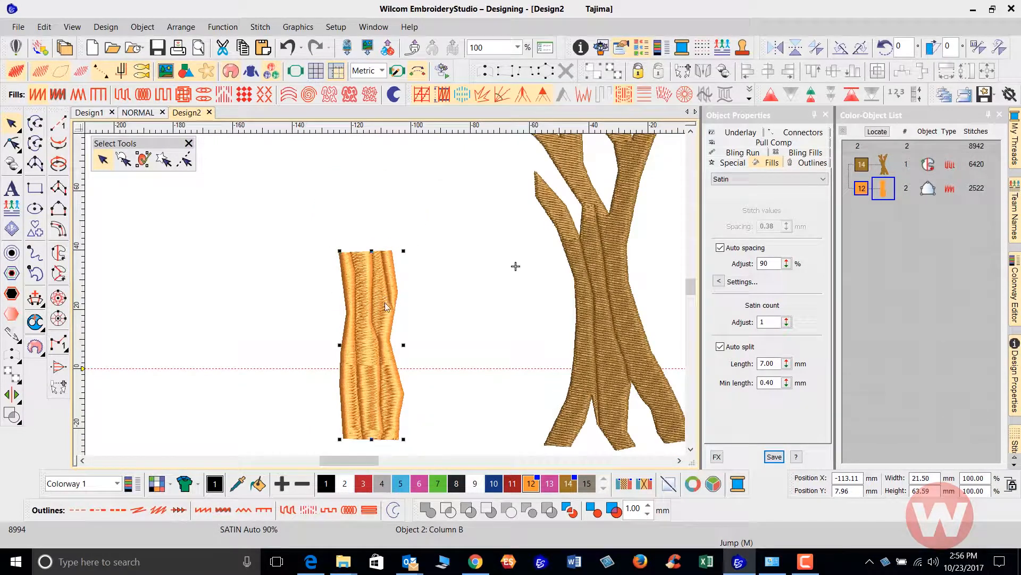
pyautogui.click(324, 308)
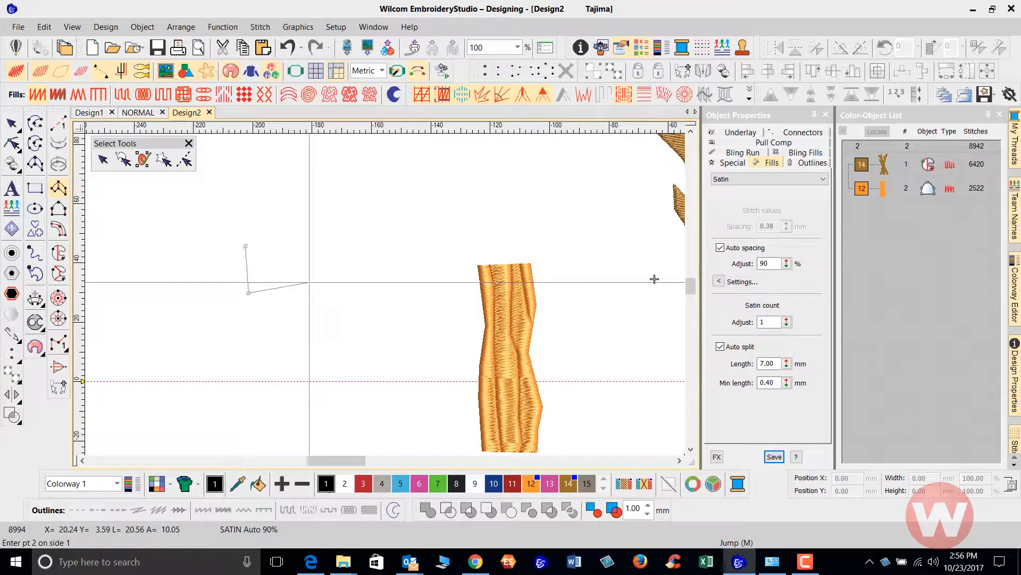
# Step: Close the branch outline and start a split curve inside it
pyautogui.click(366, 232)
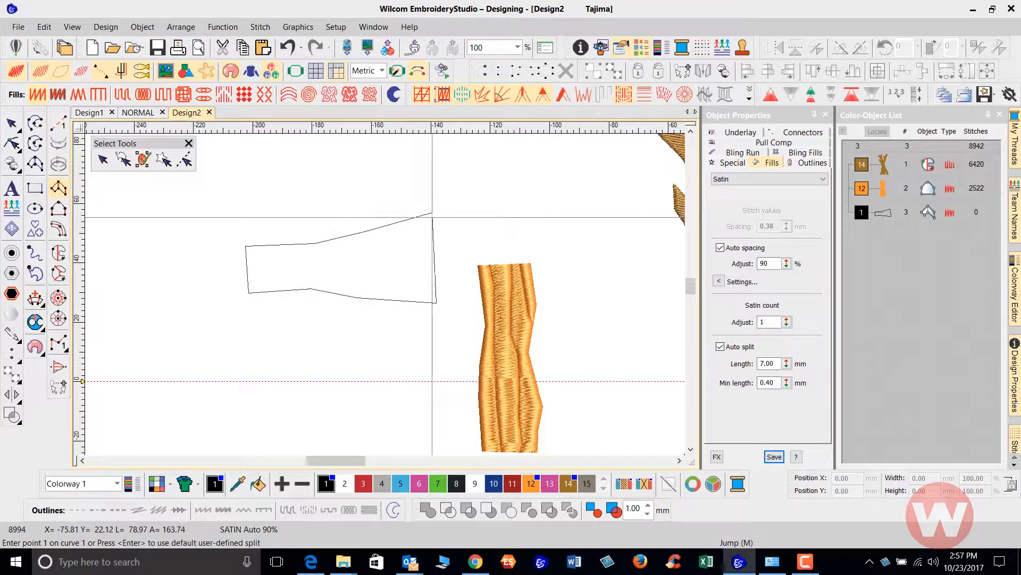
pyautogui.click(453, 219)
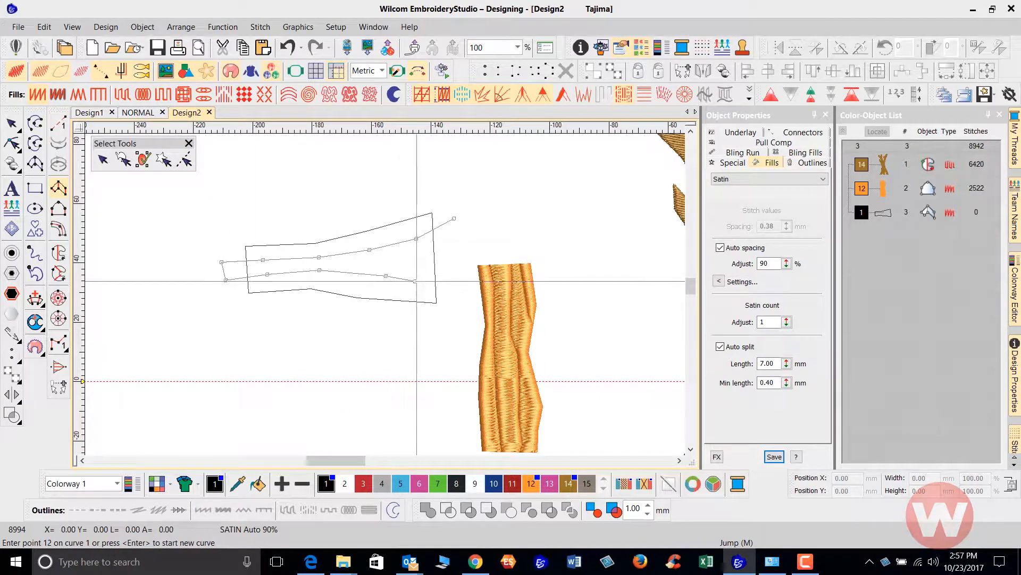
# Step: Finish the branch split curves, generating satin stitches, and give it a blue thread
pyautogui.click(465, 294)
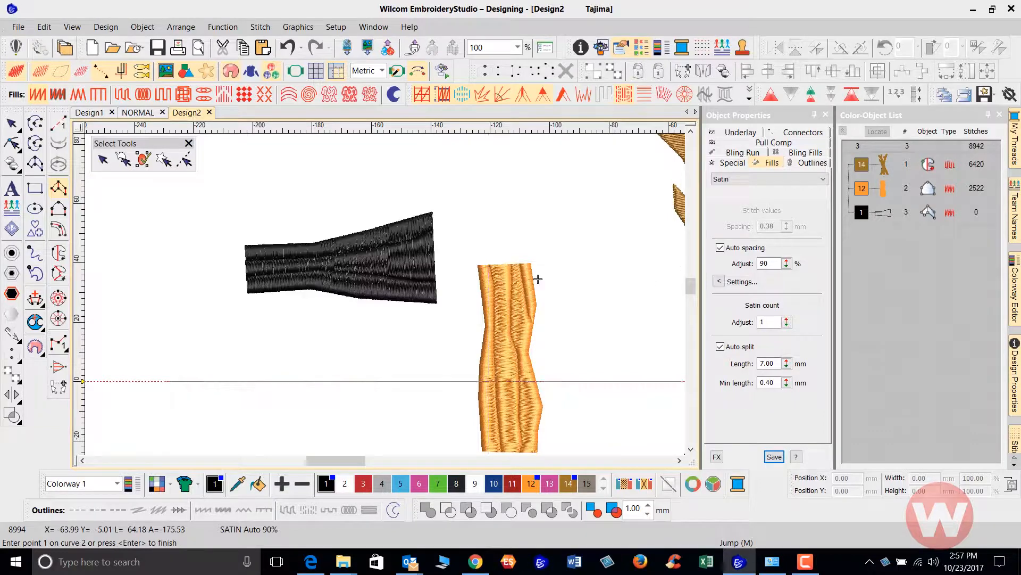
pyautogui.click(339, 257)
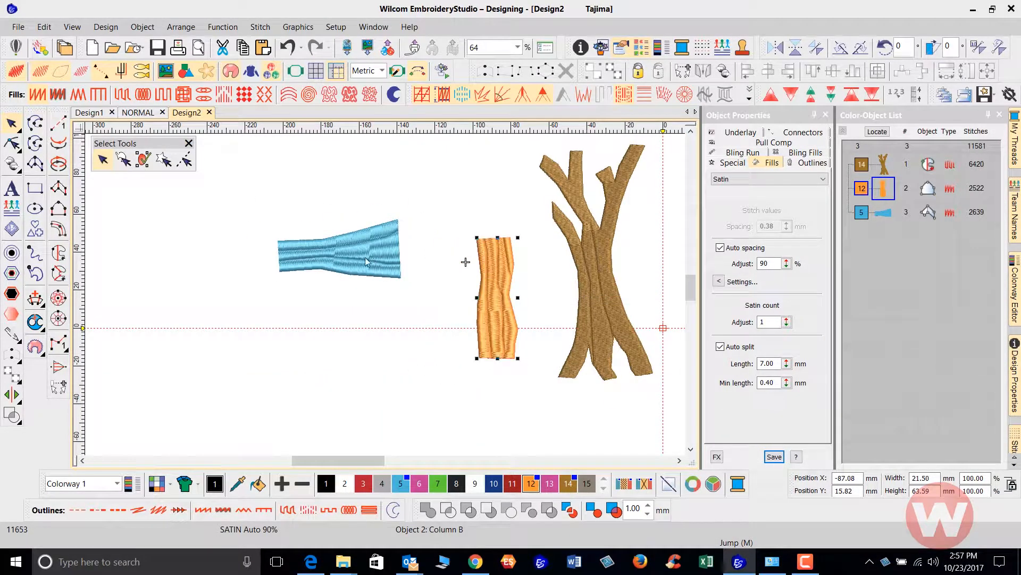
# Step: Select the blue branch (colour 5) beside the orange log and brown tree
pyautogui.click(339, 249)
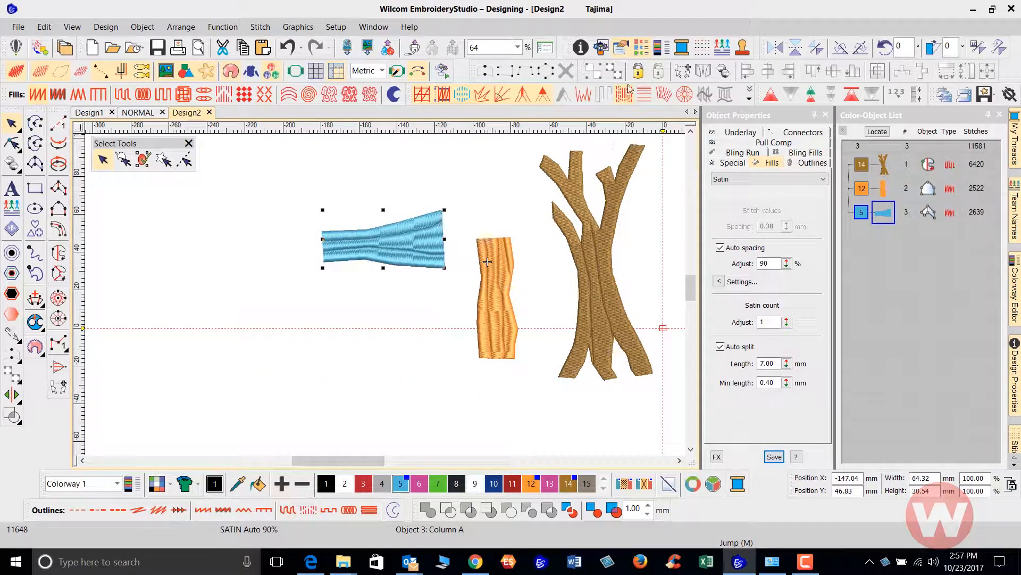
pyautogui.moveTo(623, 95)
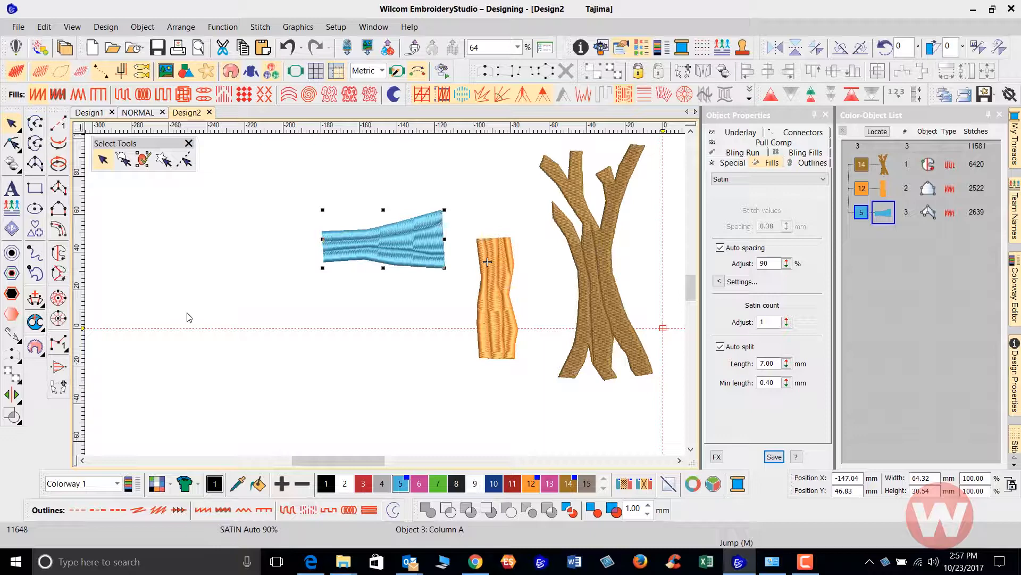
pyautogui.moveTo(59, 252)
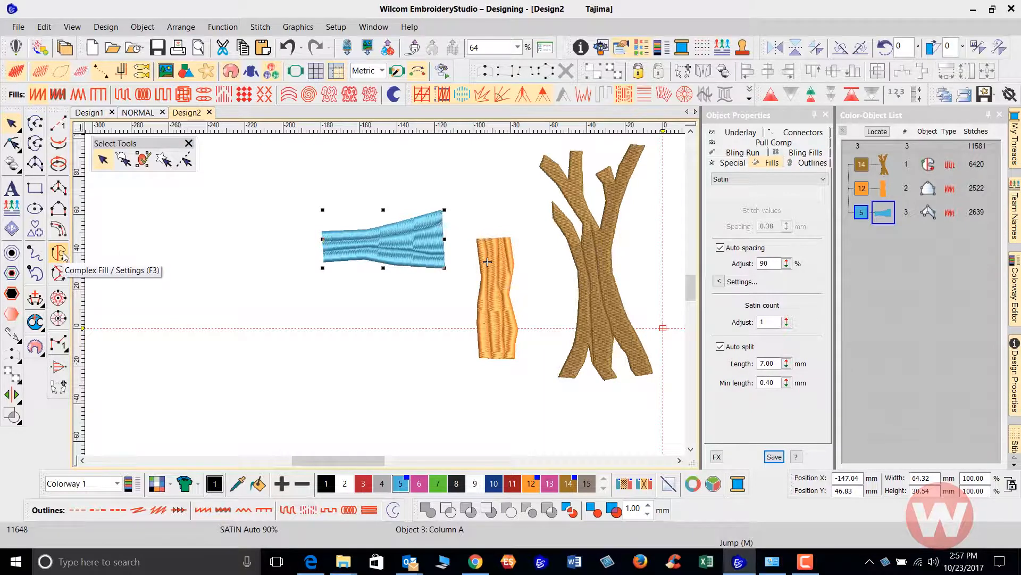
pyautogui.moveTo(59, 208)
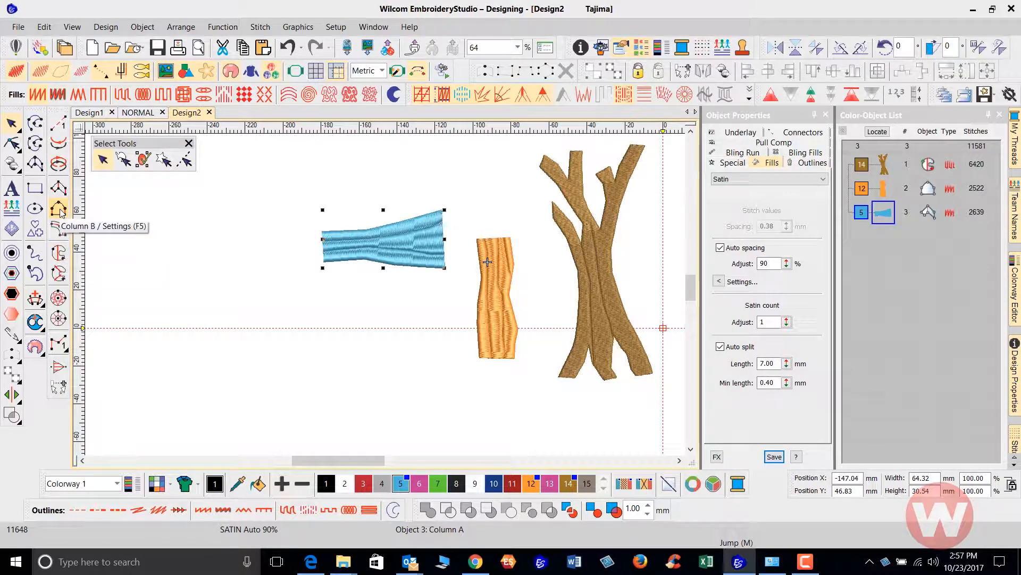
pyautogui.moveTo(59, 209)
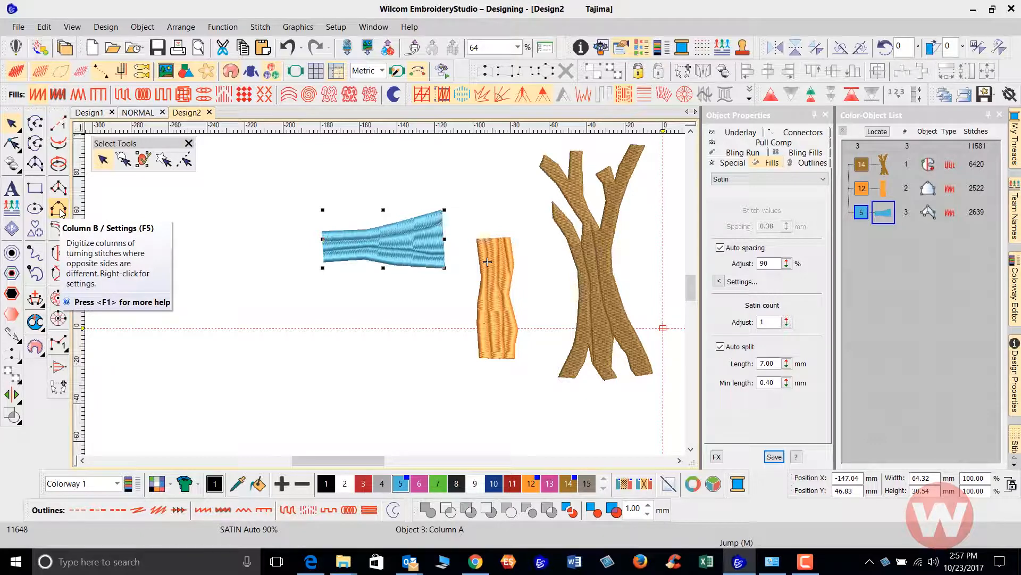
pyautogui.moveTo(59, 189)
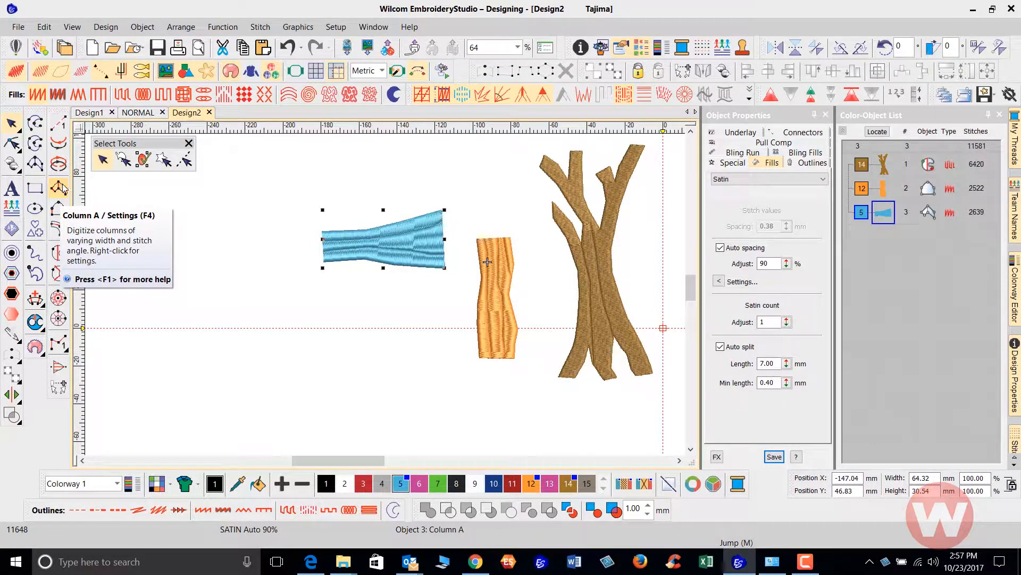